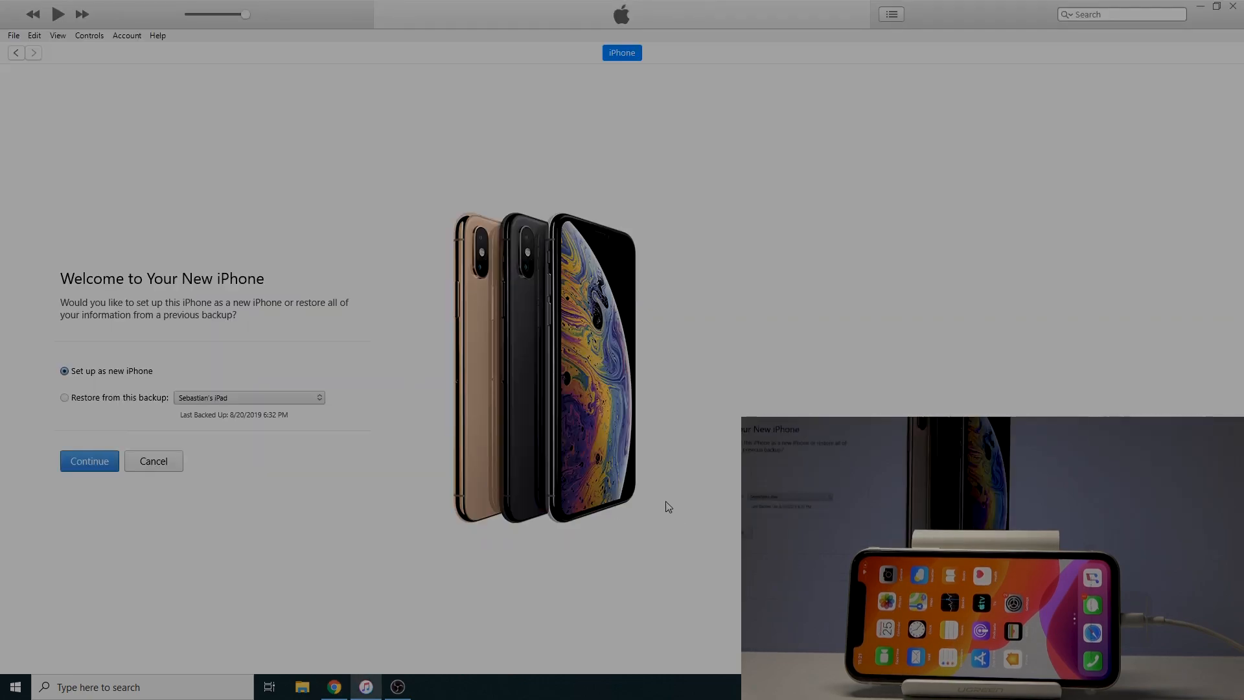
mouse_move(662, 506)
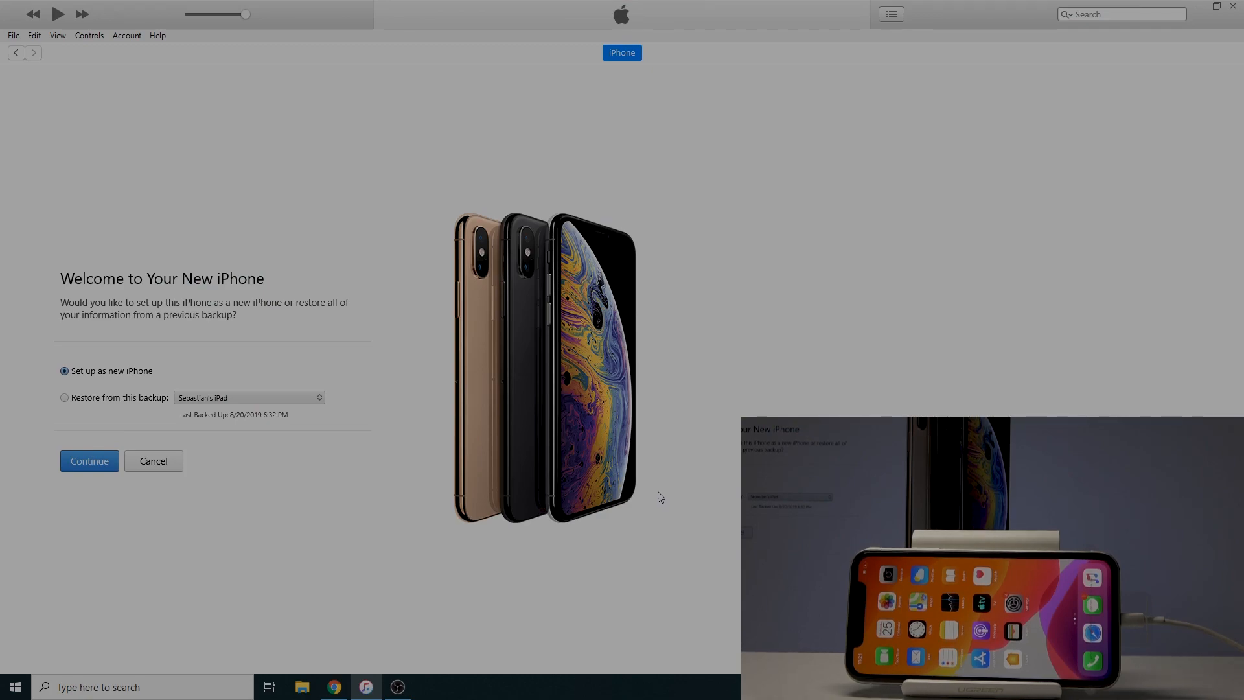
mouse_move(654, 500)
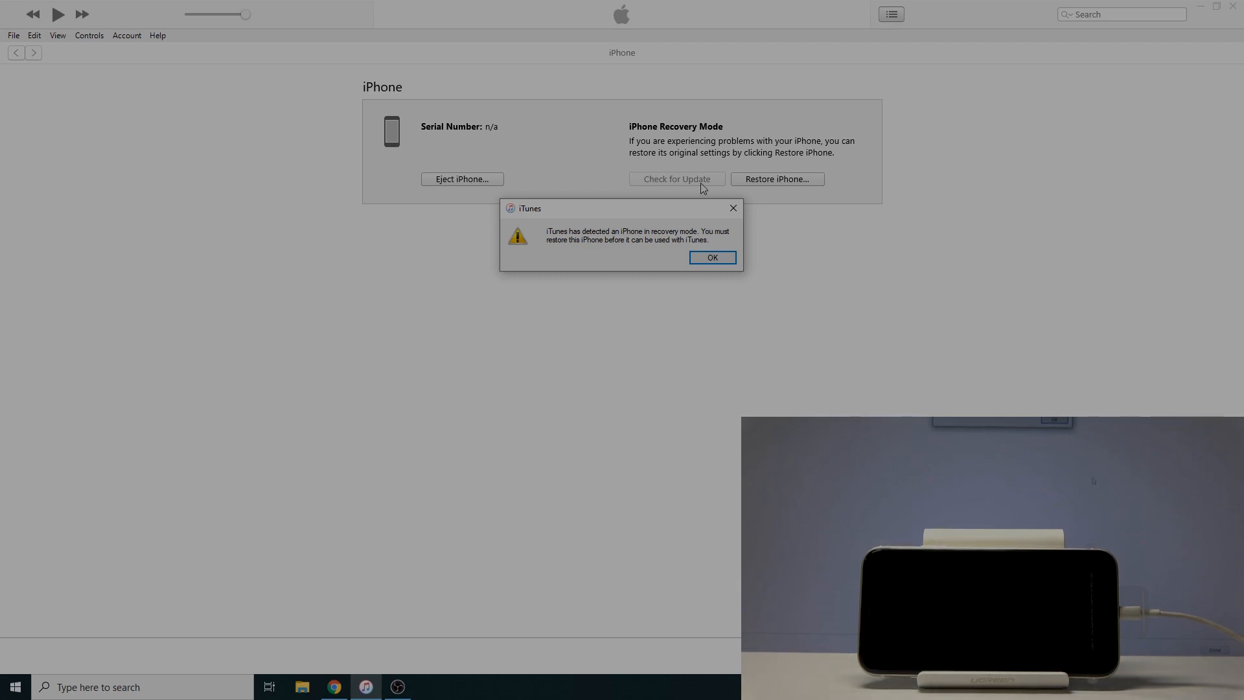
Step: Close the iTunes recovery mode warning, leaving the Restore iPhone panel visible
click(711, 257)
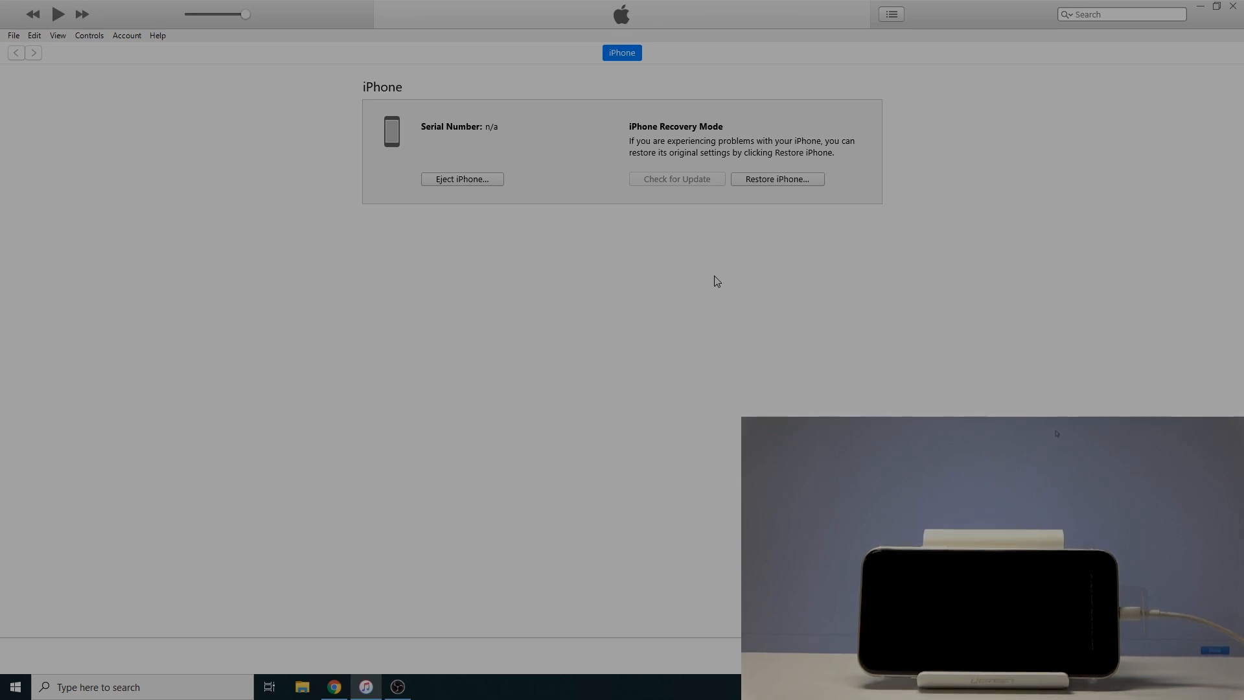
mouse_move(745, 263)
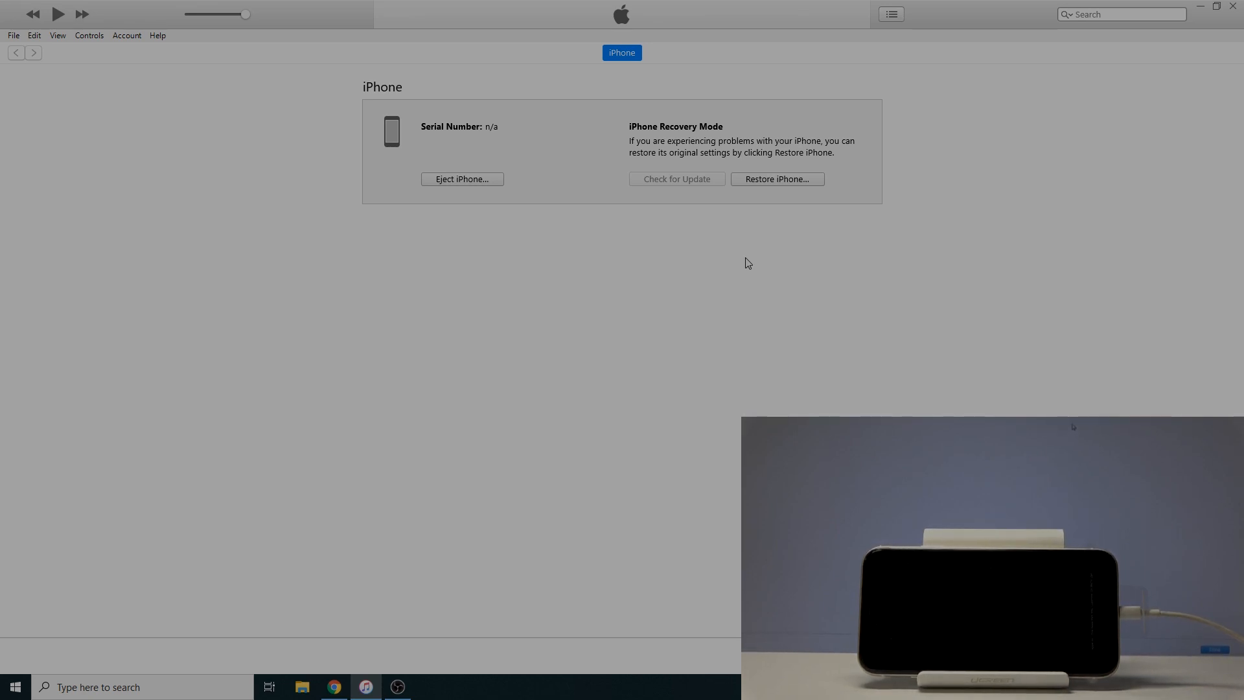
mouse_move(752, 135)
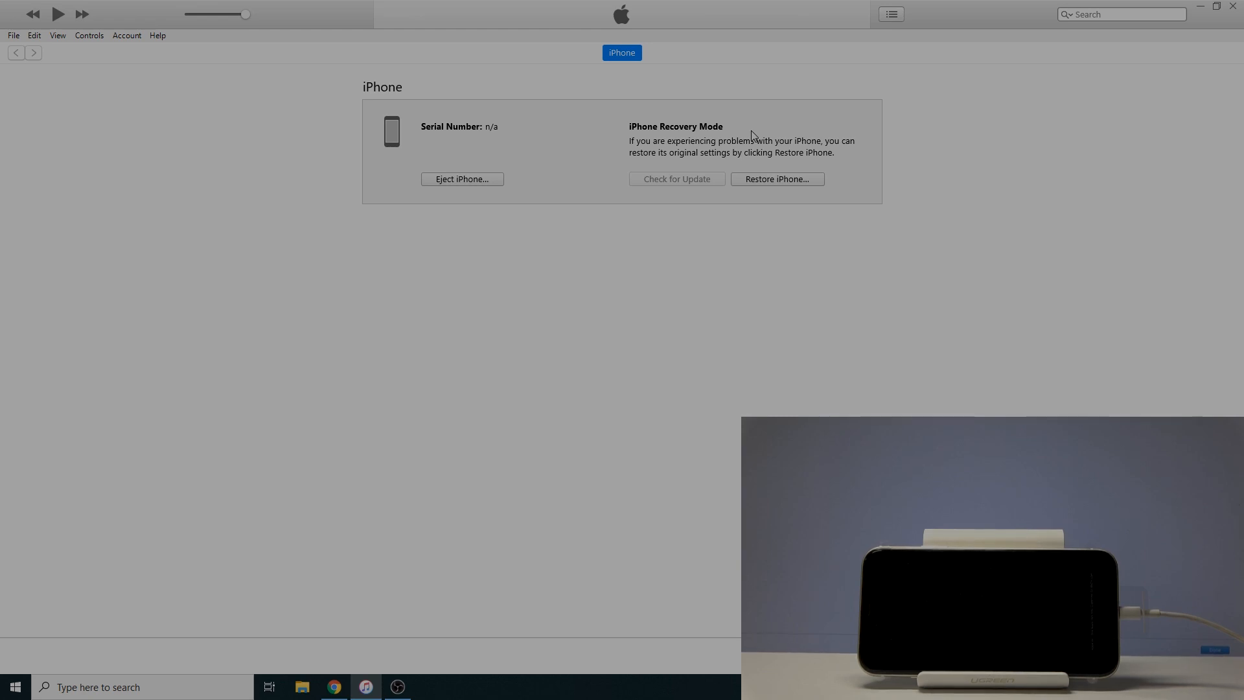
mouse_move(601, 212)
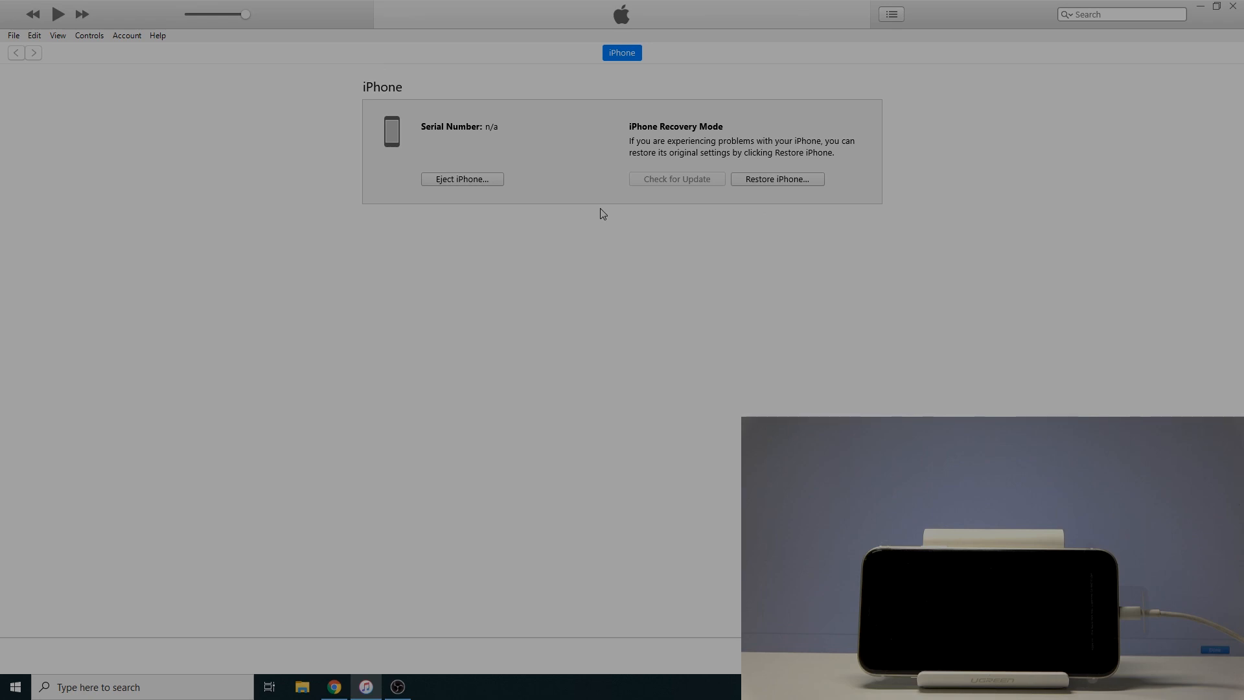
mouse_move(1024, 227)
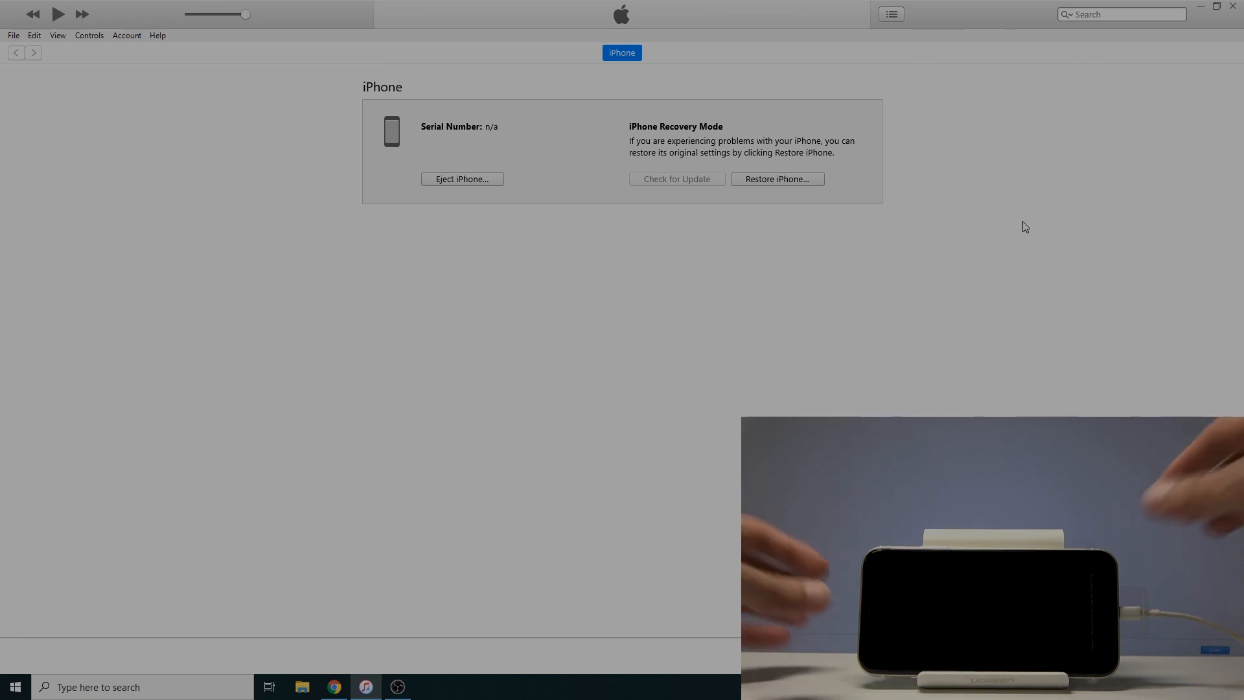